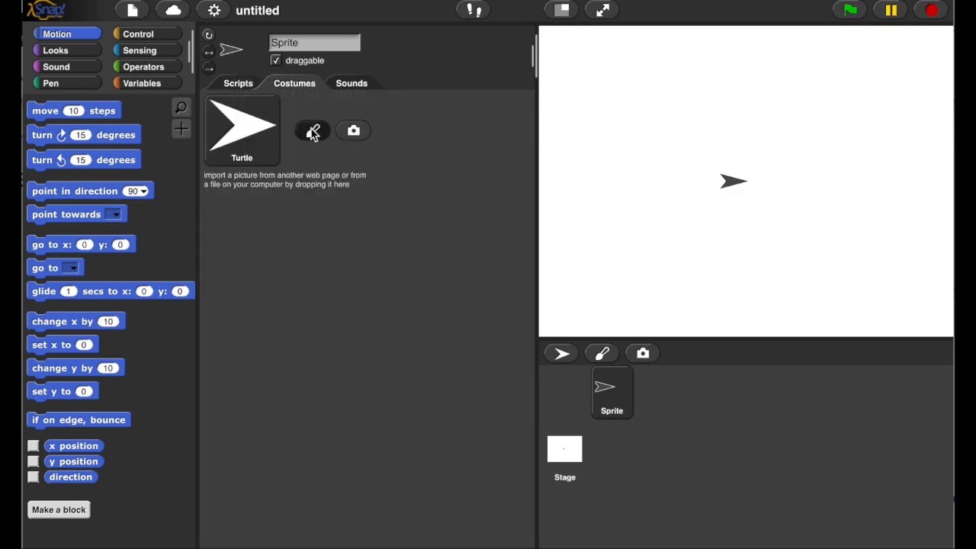
- Paint a tall orange filled-oval petal costume with its rotation centre set just below the petal
{"action": "left_click", "coordinate": [312, 130]}
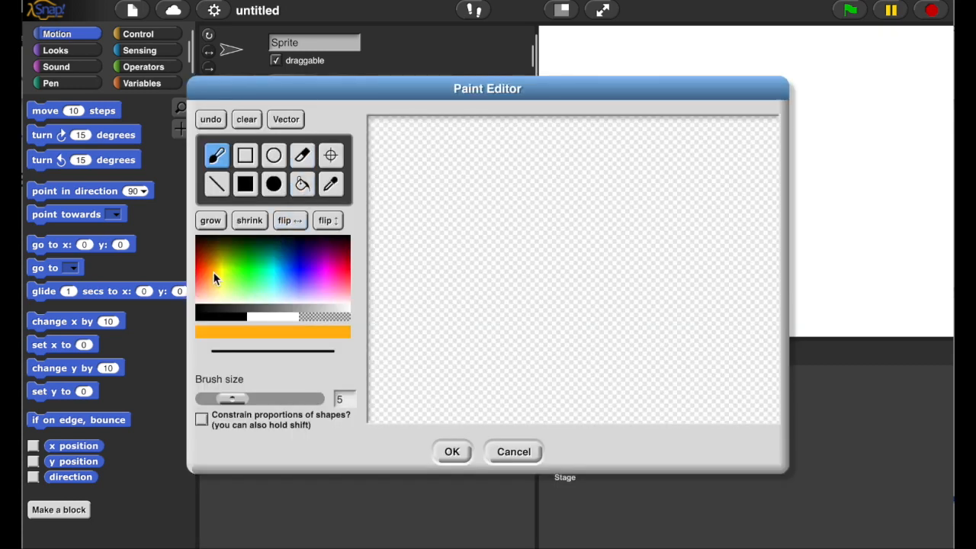
{"action": "left_click", "coordinate": [273, 183]}
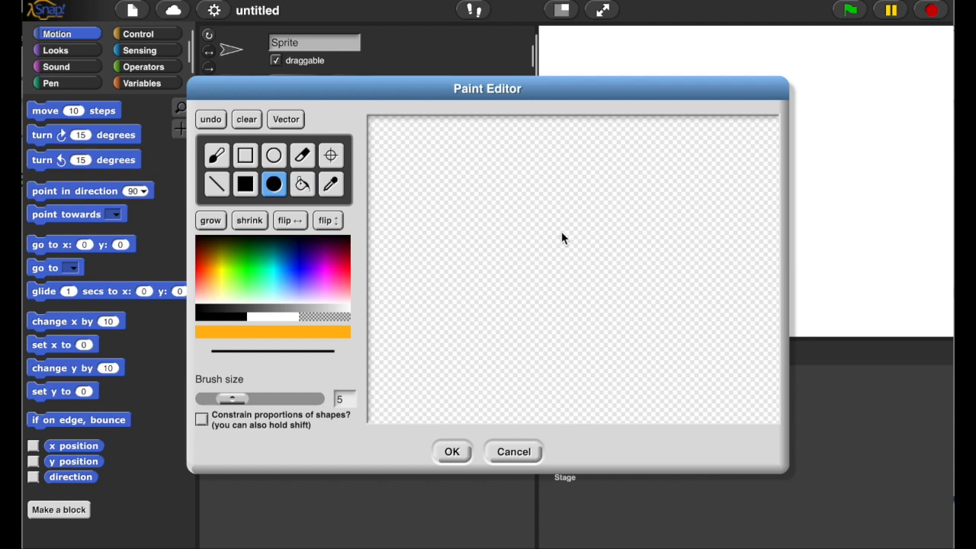
{"action": "left_click", "coordinate": [562, 232]}
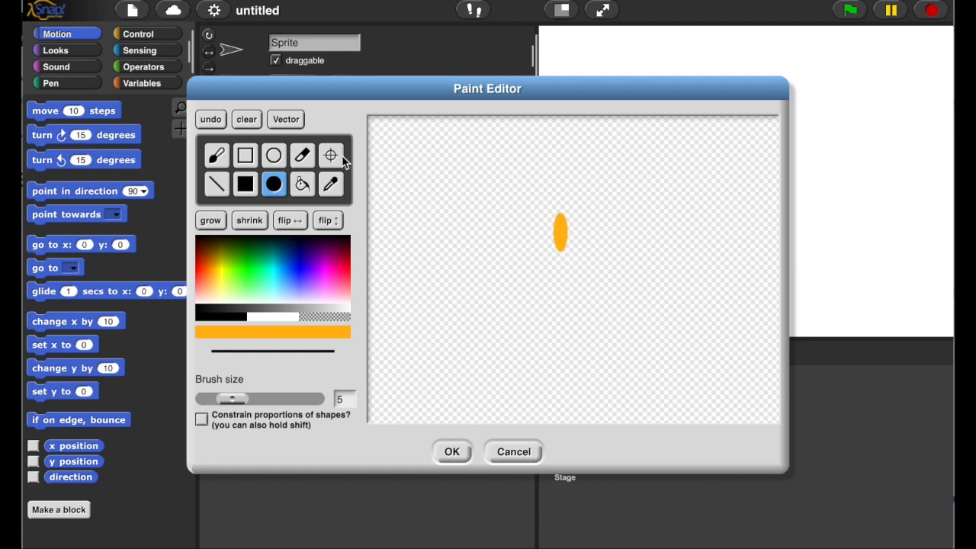
{"action": "left_click", "coordinate": [330, 155]}
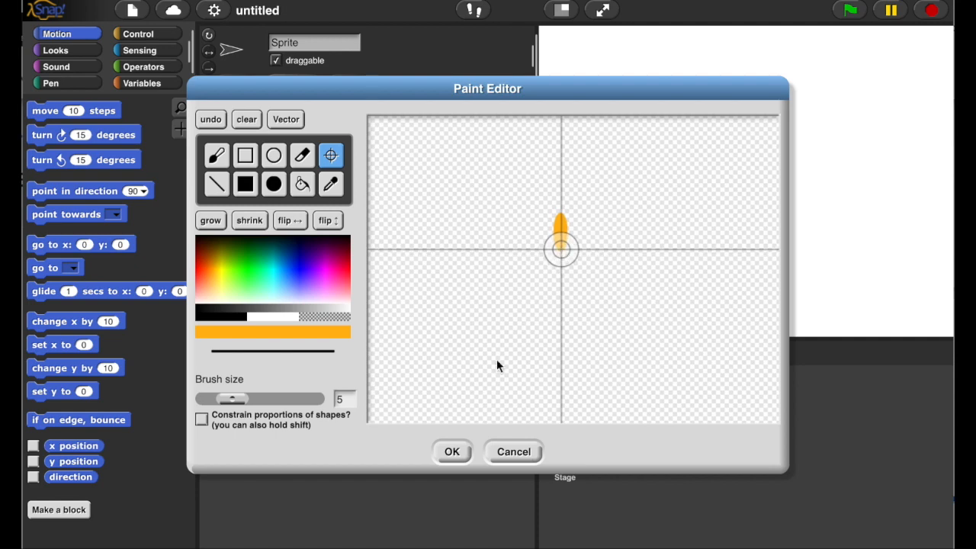
{"action": "left_click", "coordinate": [451, 452]}
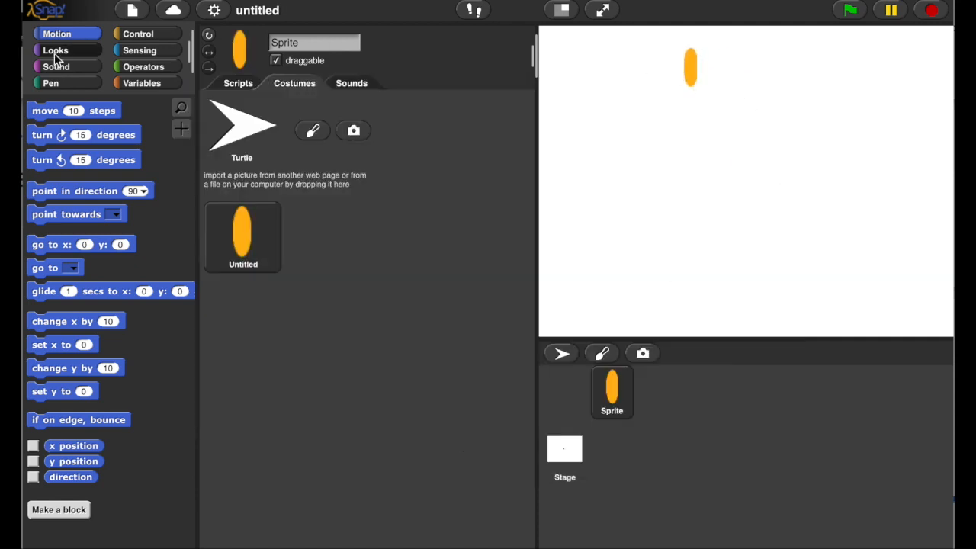
- Make a new Control command block named 'total turtle turn' and open it in the Block Editor
{"action": "left_click", "coordinate": [55, 48]}
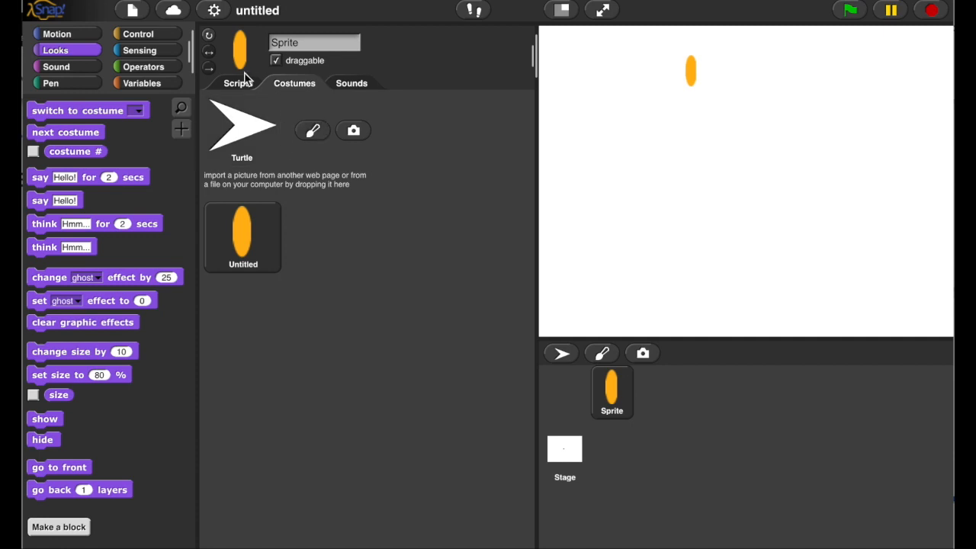
{"action": "left_click", "coordinate": [238, 83]}
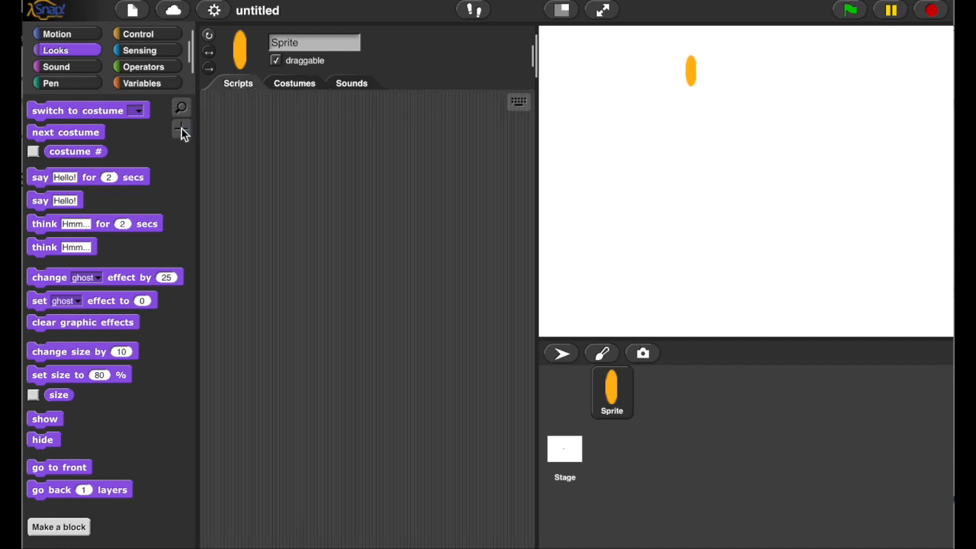
{"action": "left_click", "coordinate": [58, 527]}
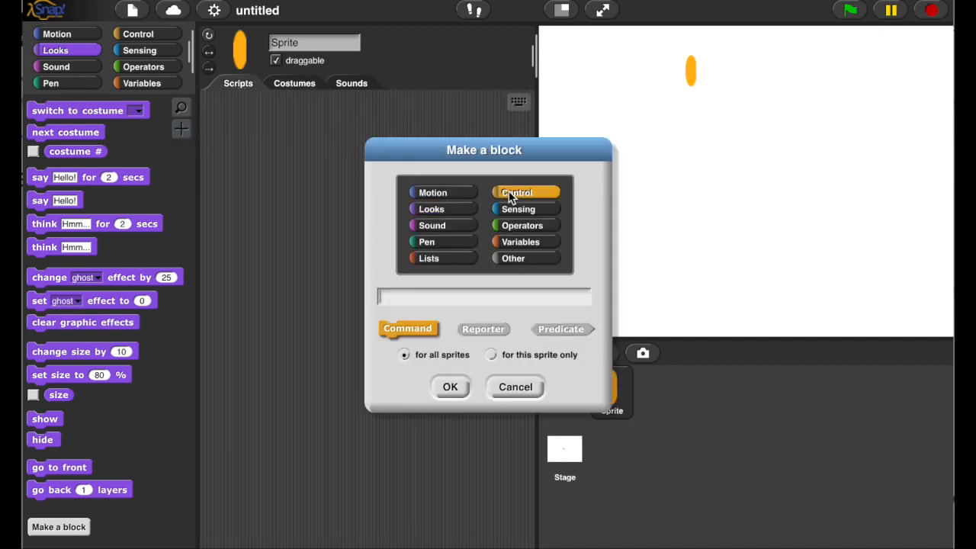
{"action": "type", "text": "total turtle turn"}
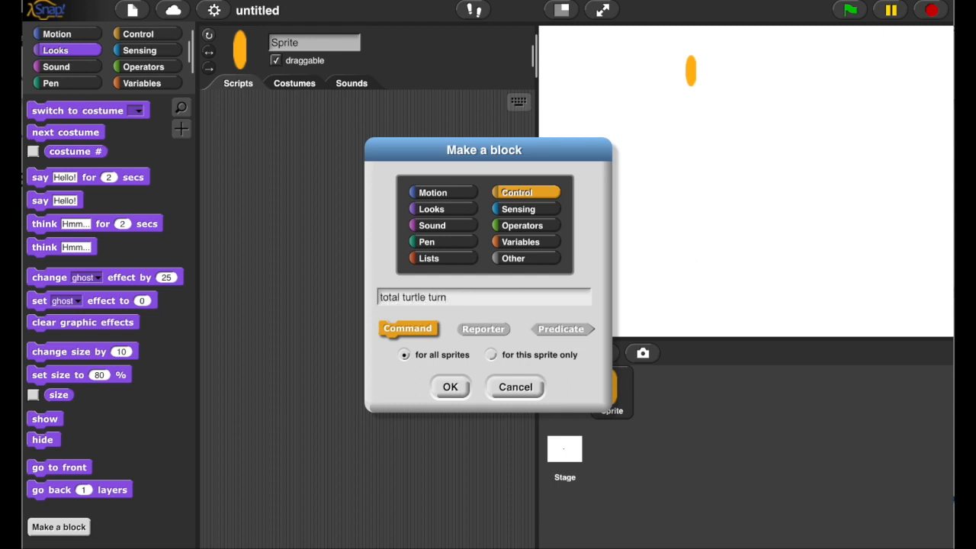
{"action": "left_click", "coordinate": [450, 387]}
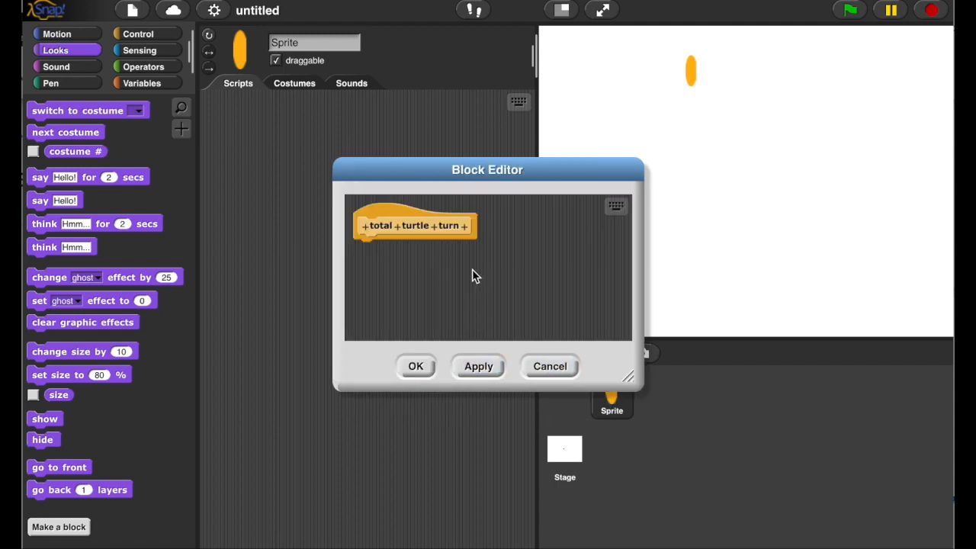
- Add a number input named 'times' to the block's header
{"action": "left_click", "coordinate": [466, 226]}
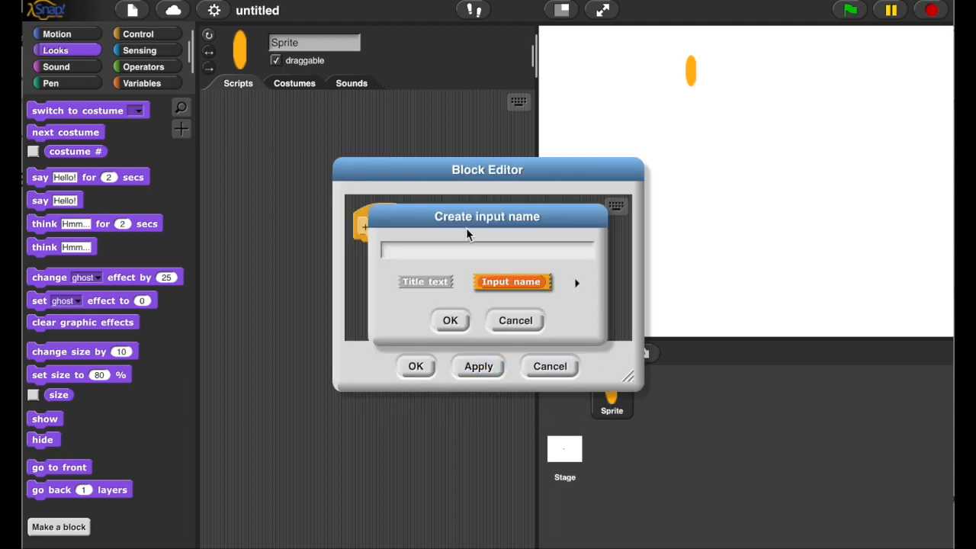
{"action": "type", "text": "times"}
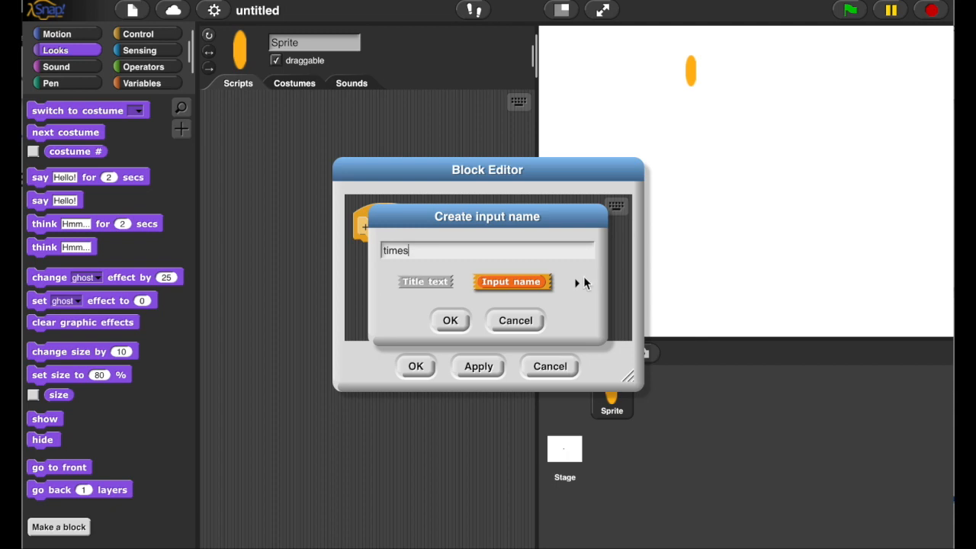
{"action": "left_click", "coordinate": [581, 282]}
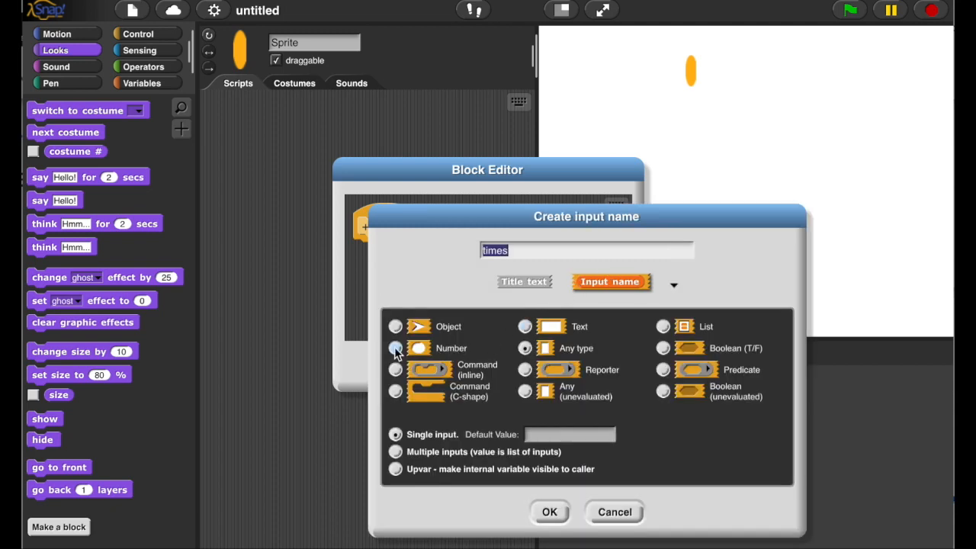
{"action": "left_click", "coordinate": [549, 513]}
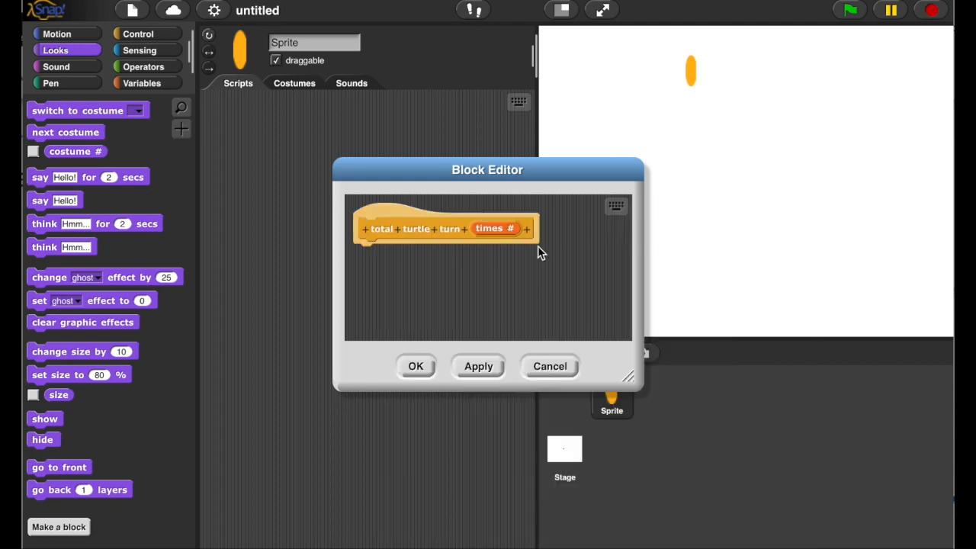
- Add a C-shaped command input named 'action' after times
{"action": "type", "text": "action"}
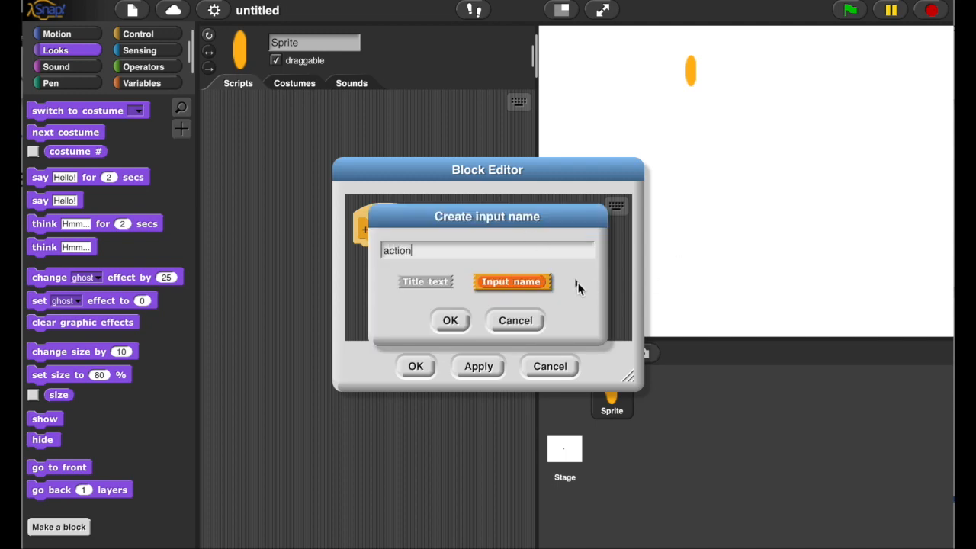
{"action": "left_click", "coordinate": [674, 285]}
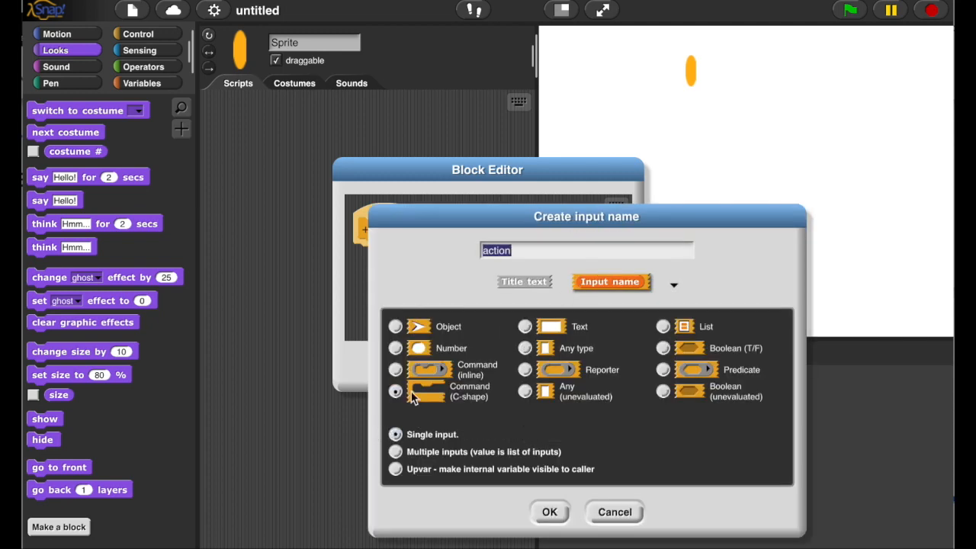
{"action": "left_click", "coordinate": [550, 512]}
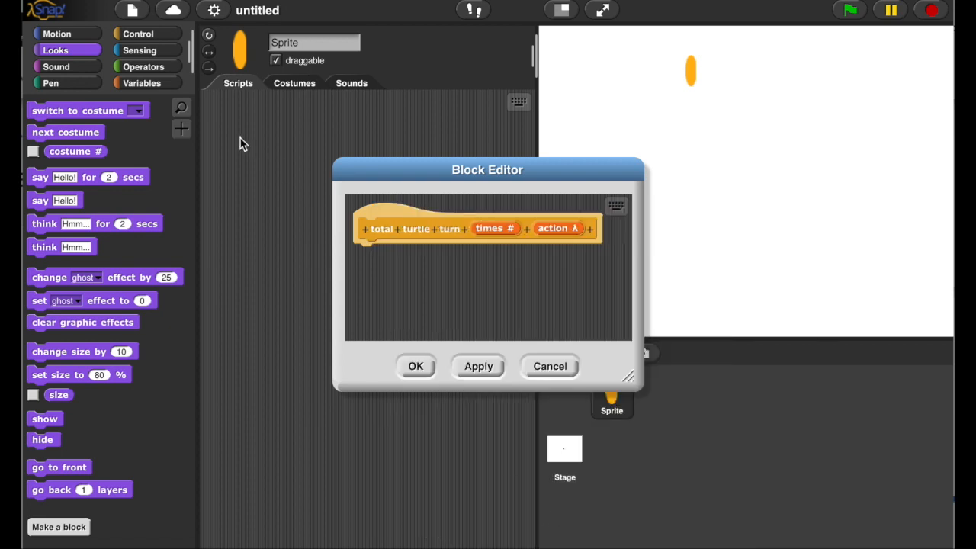
{"action": "left_click", "coordinate": [138, 34]}
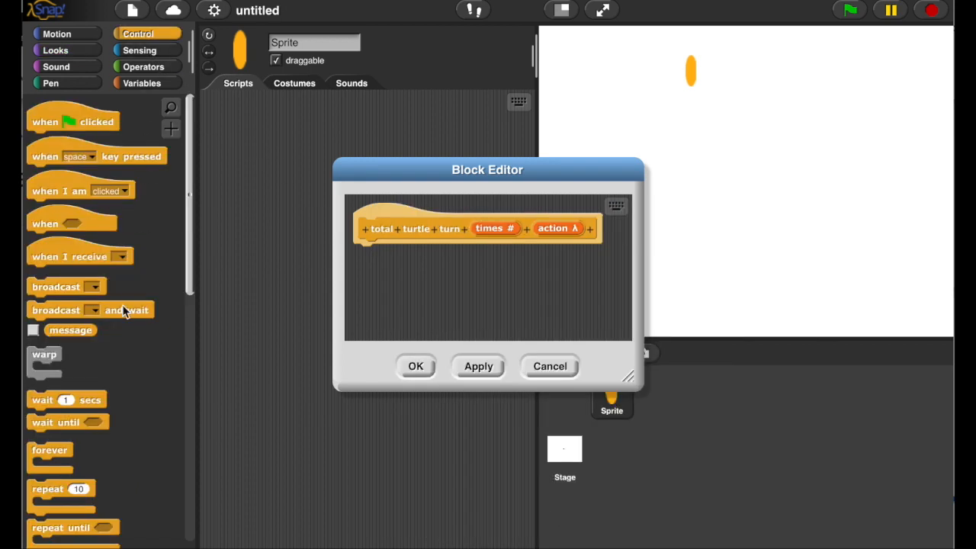
- Make the definition repeat times, running action on each pass of the loop
{"action": "left_click_drag", "start_coordinate": [61, 488], "coordinate": [381, 293]}
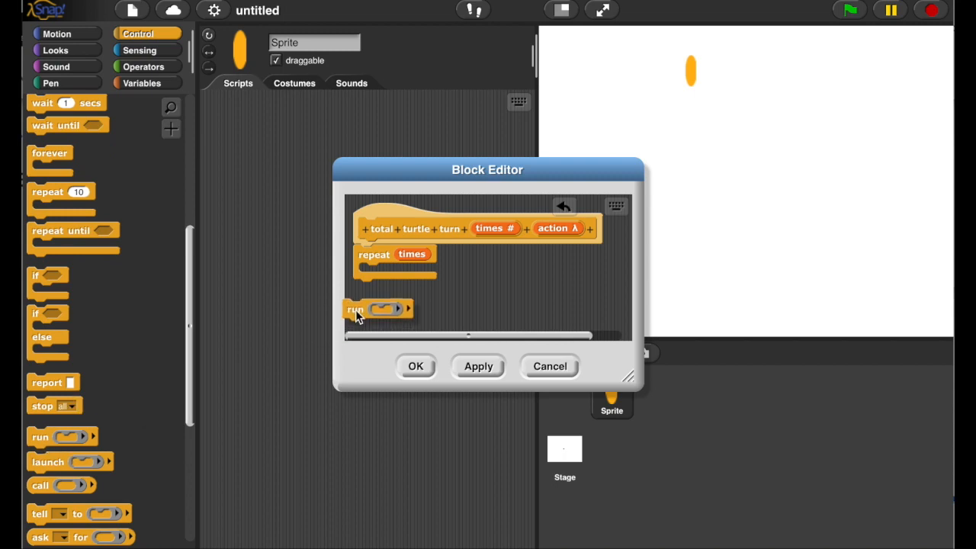
{"action": "left_click_drag", "start_coordinate": [355, 308], "coordinate": [381, 272]}
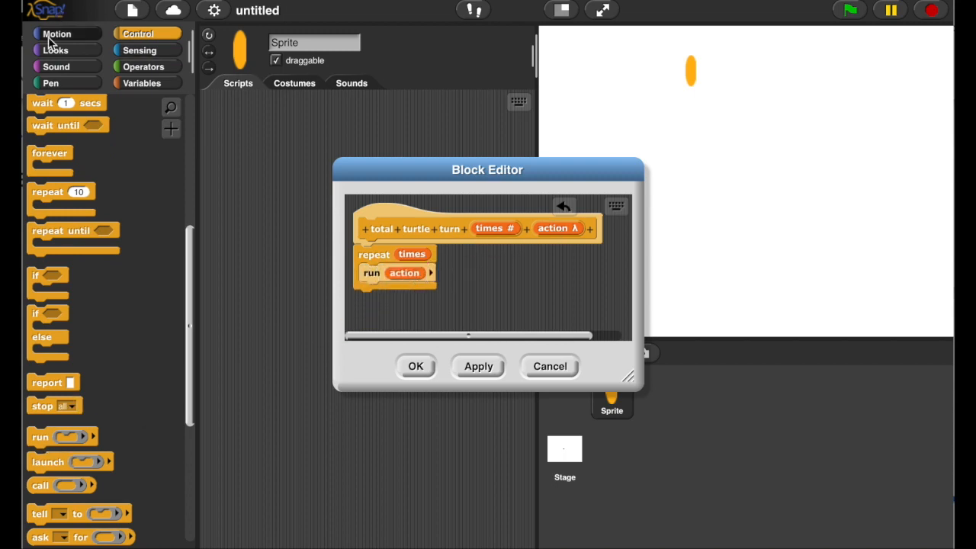
{"action": "left_click", "coordinate": [55, 33]}
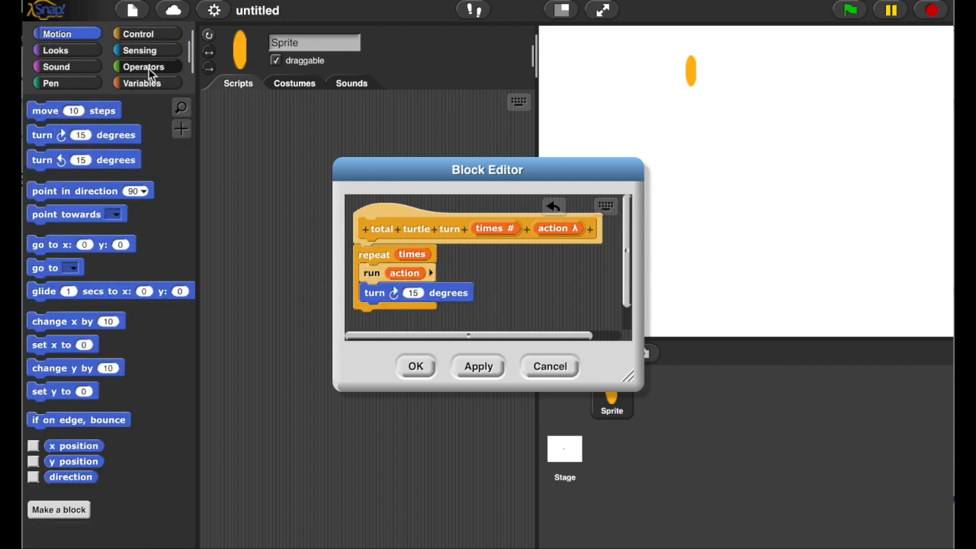
- Add a turn of 360 / times degrees inside the loop after action
{"action": "left_click", "coordinate": [143, 67]}
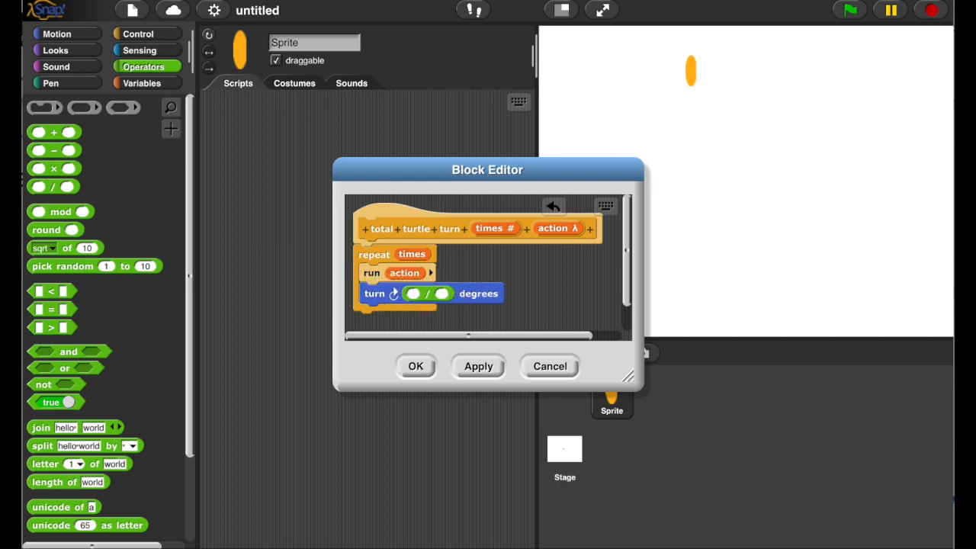
{"action": "type", "text": "360"}
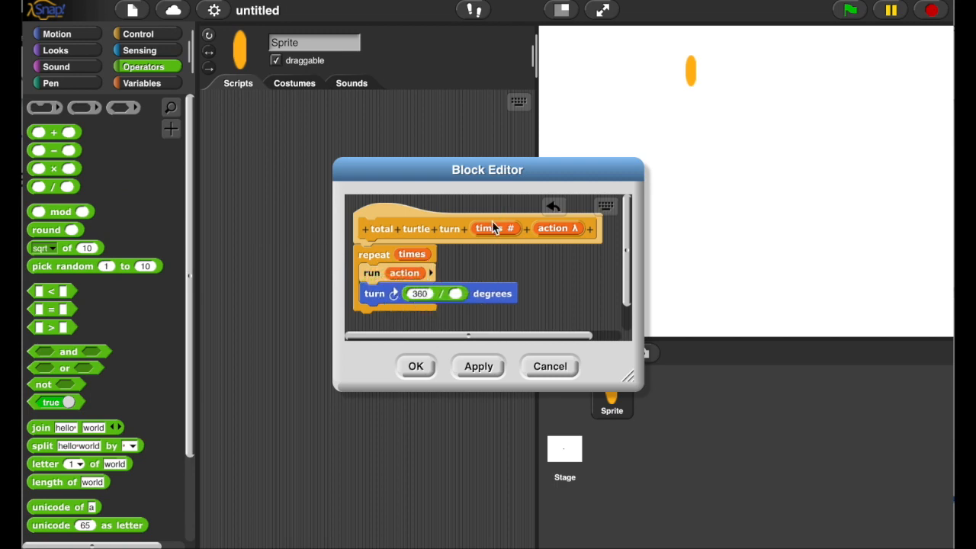
{"action": "left_click", "coordinate": [479, 366]}
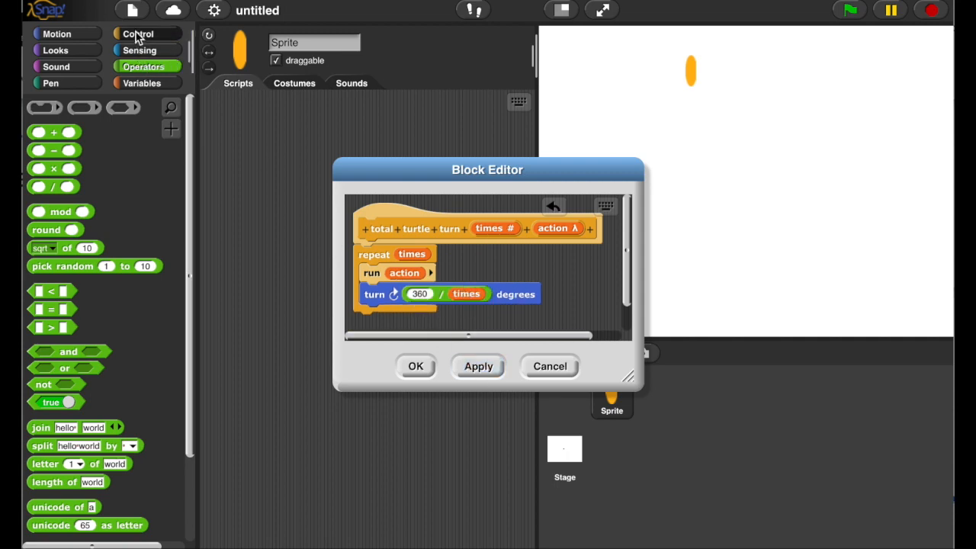
{"action": "left_click", "coordinate": [138, 33]}
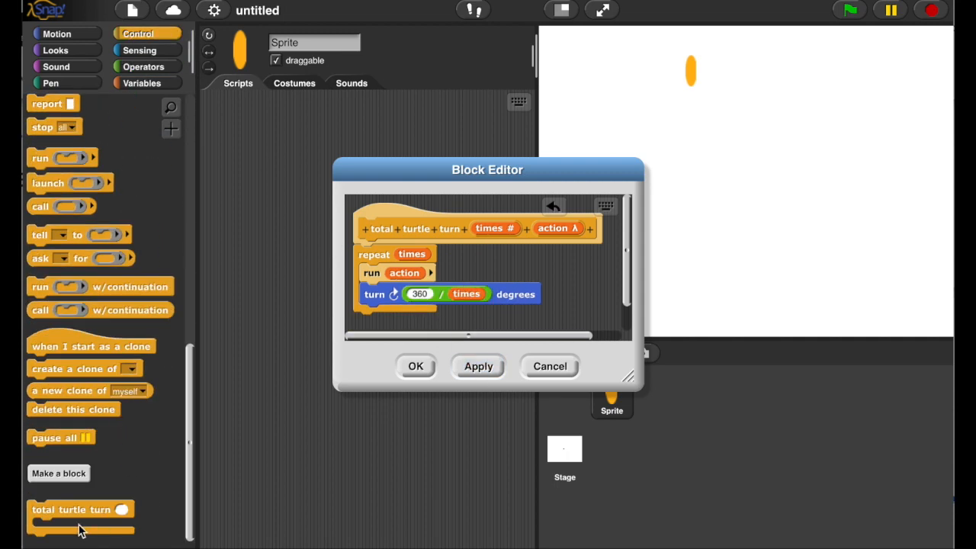
- Start a script with total turtle turn 9 times that moves 80 steps
{"action": "left_click_drag", "start_coordinate": [83, 509], "coordinate": [288, 116]}
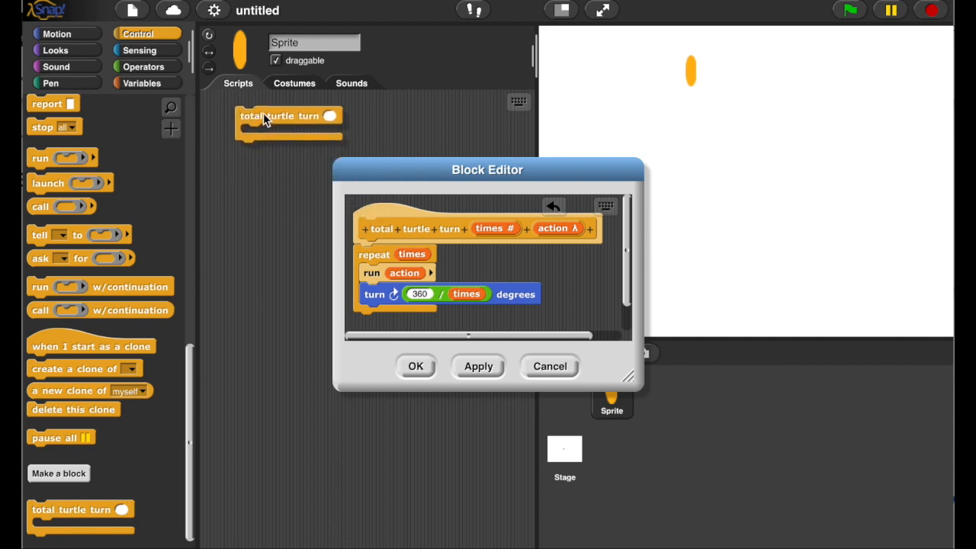
{"action": "left_click_drag", "start_coordinate": [488, 170], "coordinate": [381, 261]}
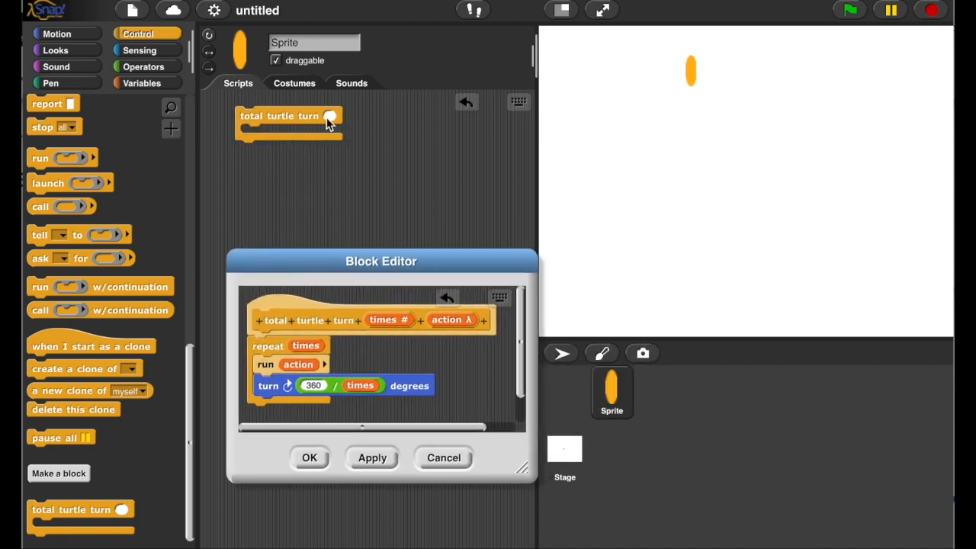
{"action": "type", "text": "9"}
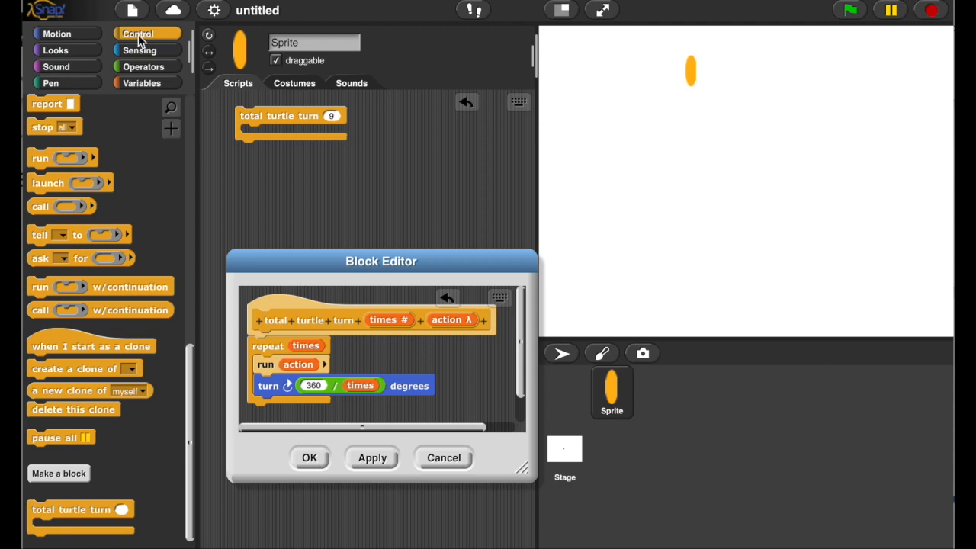
{"action": "left_click", "coordinate": [57, 34]}
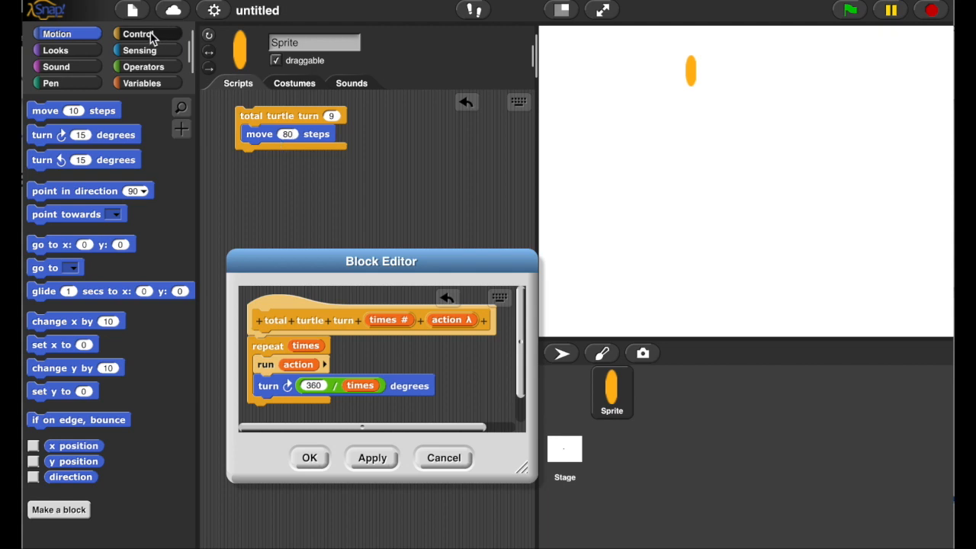
- Nest a total turtle turn with pick random 3 to 18 that stamps, then run it to draw the flower ring
{"action": "left_click", "coordinate": [137, 33]}
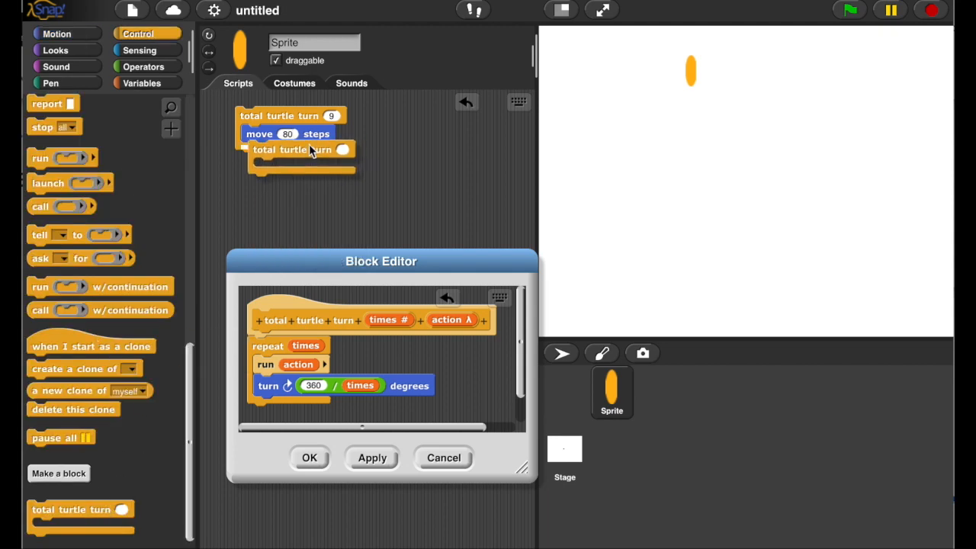
{"action": "left_click", "coordinate": [144, 67]}
{"action": "type", "text": "18"}
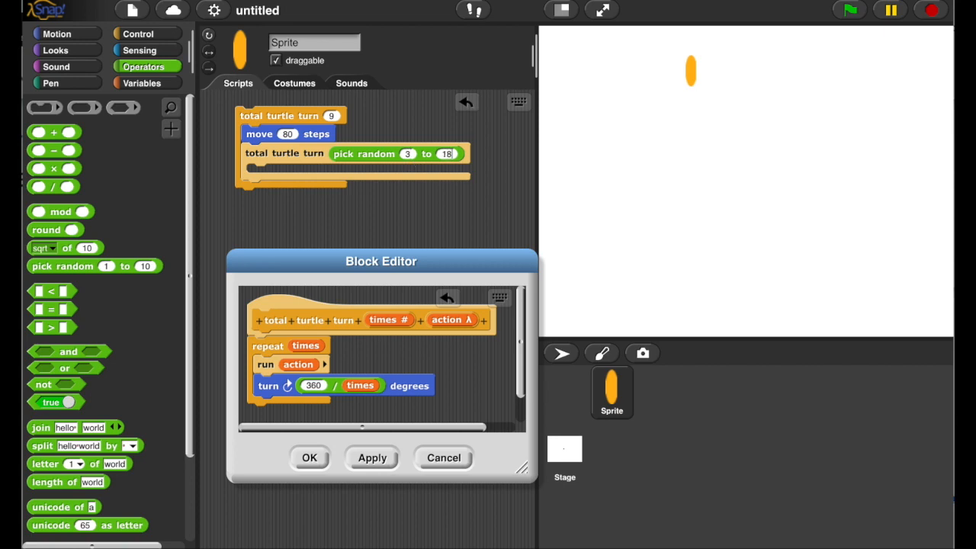
{"action": "left_click", "coordinate": [50, 83]}
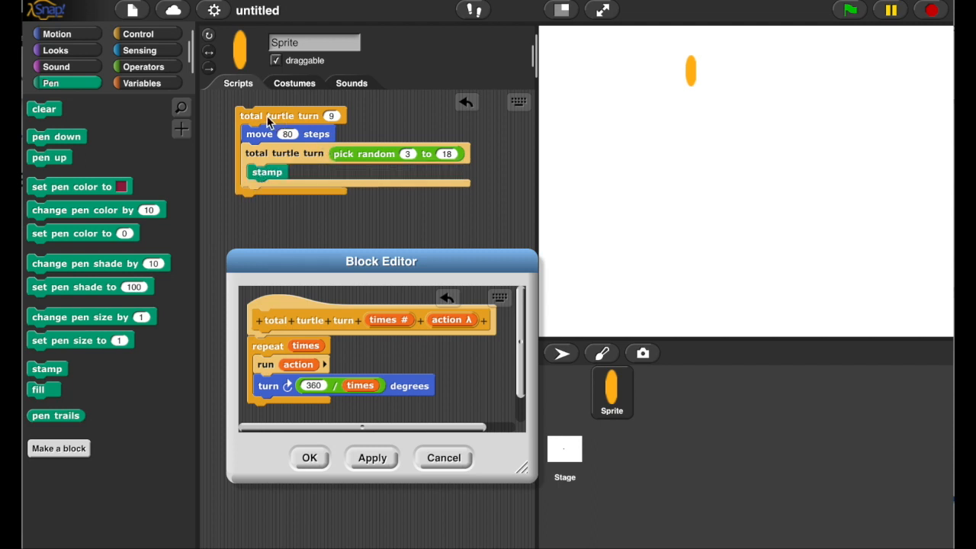
{"action": "left_click", "coordinate": [277, 116]}
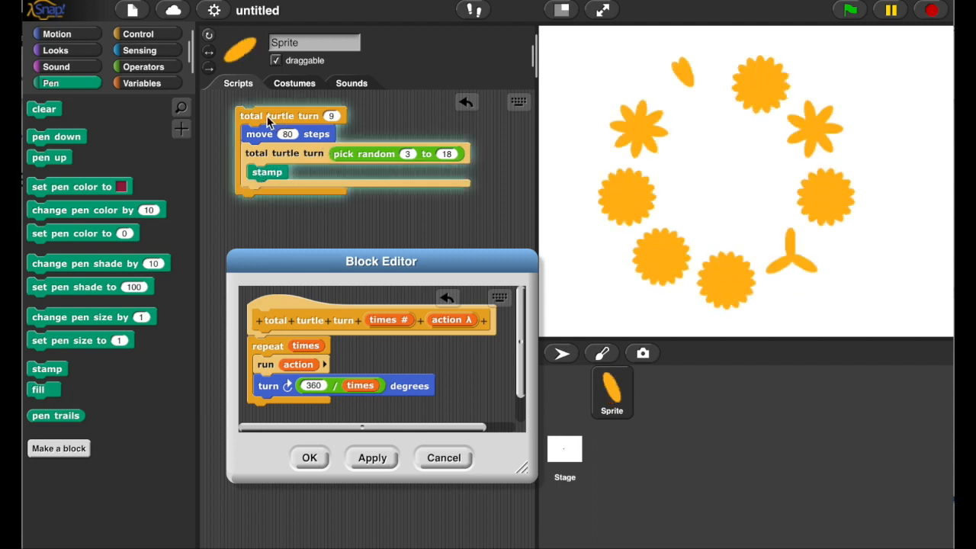